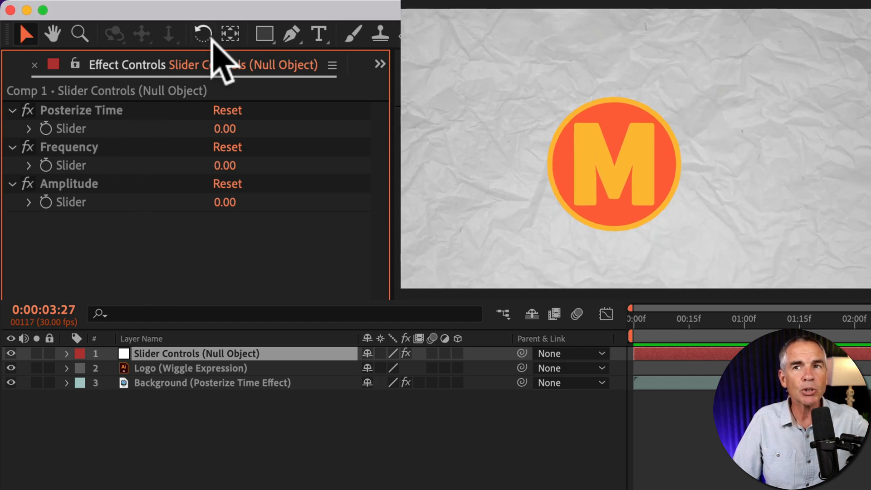
pyautogui.moveTo(83, 139)
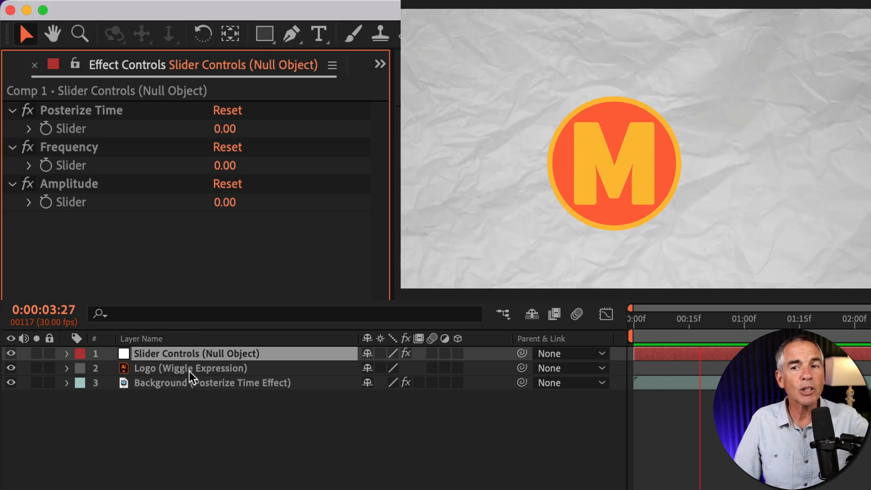
# Step: Cycle through the Logo, Background and Slider Controls layers to compare their effect controls
pyautogui.click(191, 368)
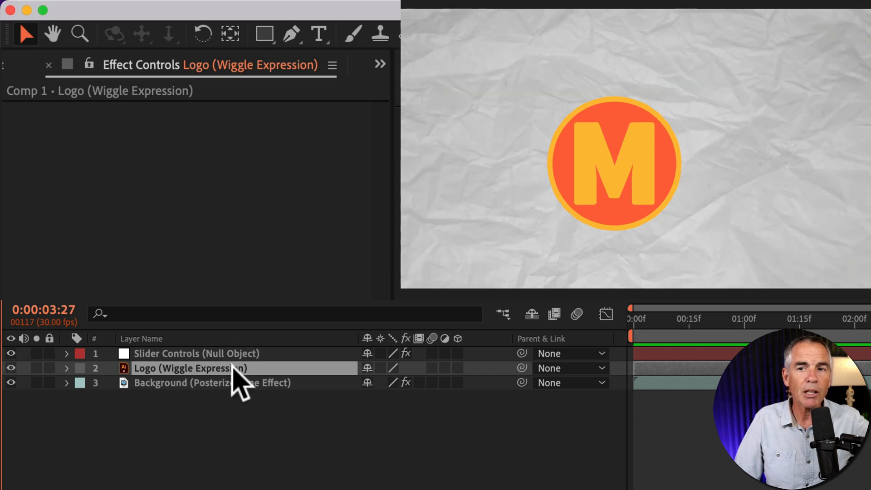
pyautogui.click(211, 382)
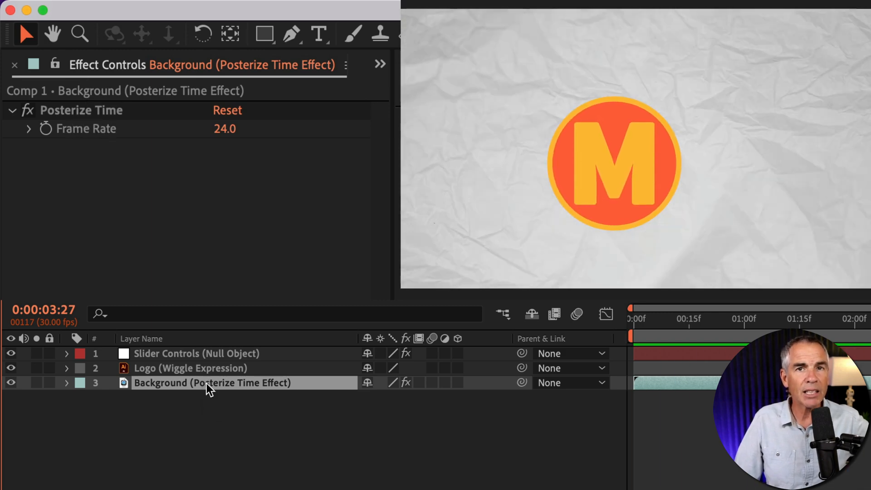
pyautogui.click(196, 353)
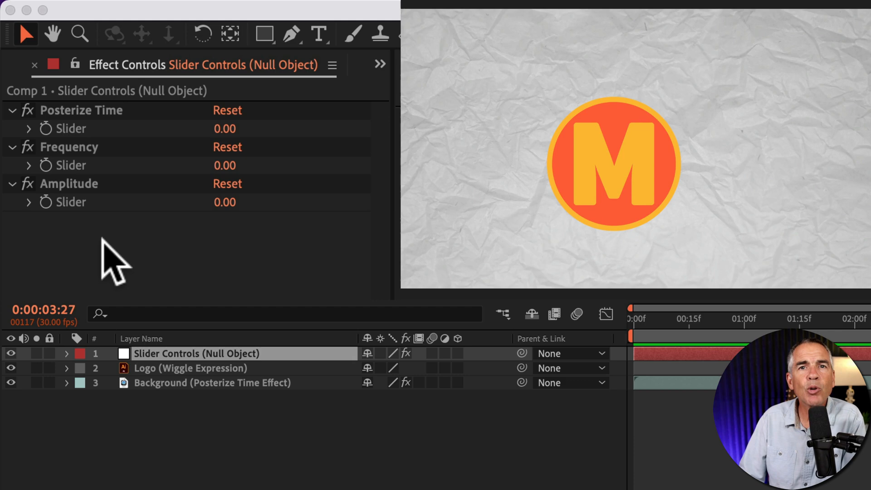
pyautogui.moveTo(139, 311)
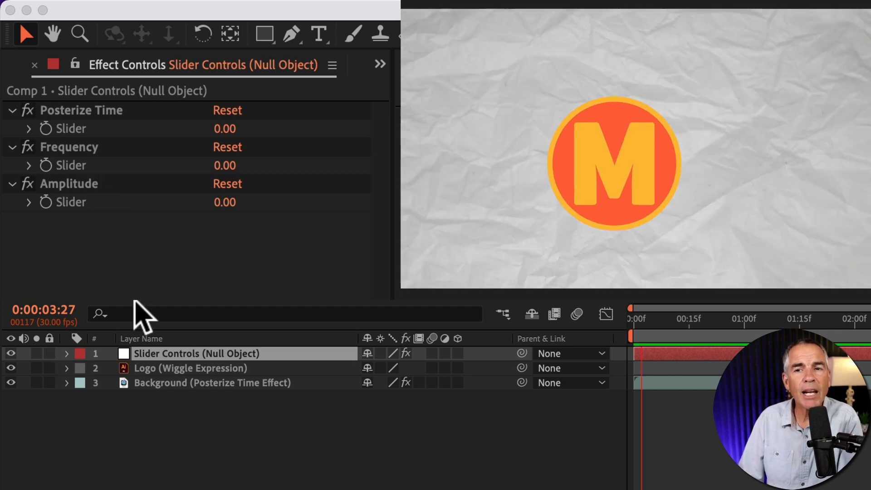
pyautogui.moveTo(89, 178)
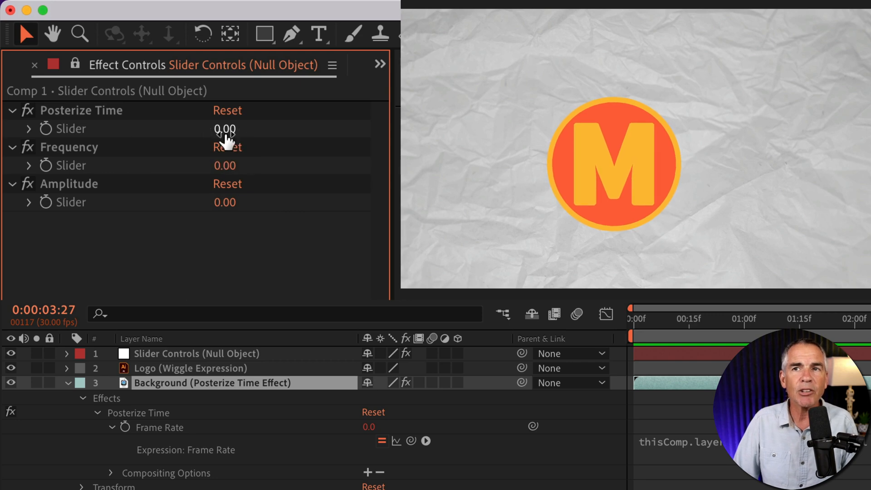
# Step: Set the Posterize Time slider on the null layer to 12
pyautogui.doubleClick(225, 128)
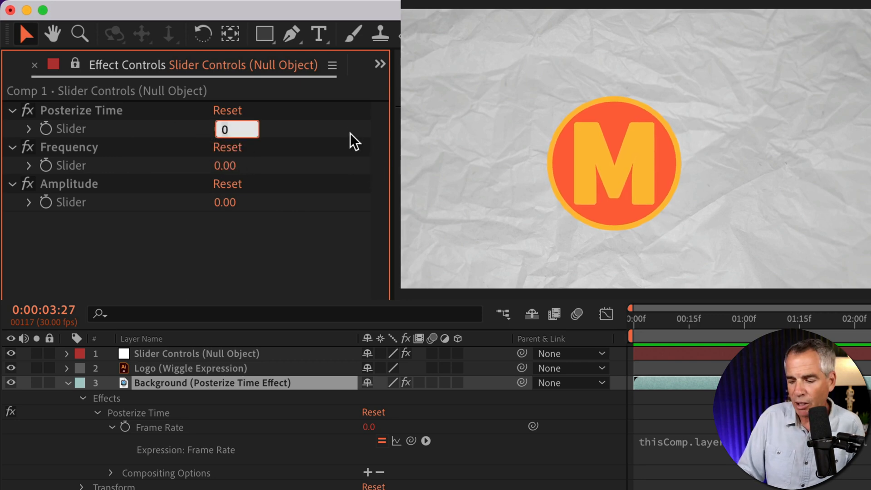
pyautogui.write('12.00')
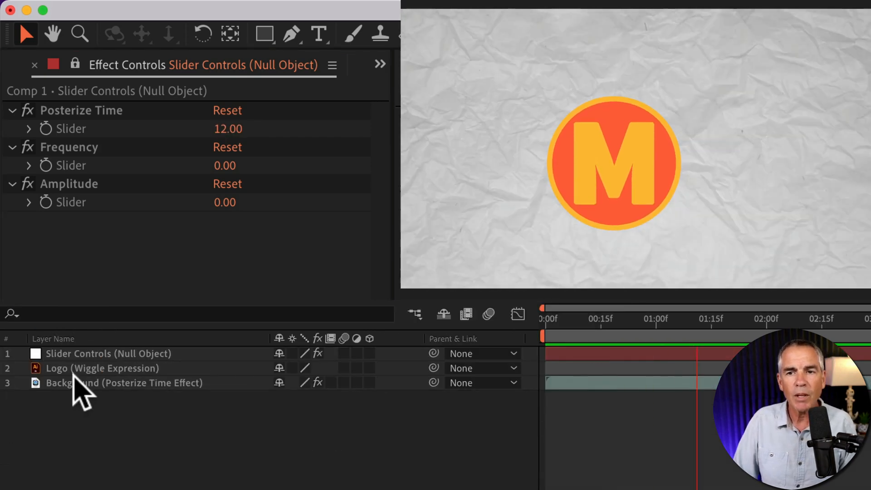
# Step: Select the Logo layer to reach its wiggle expression
pyautogui.click(102, 367)
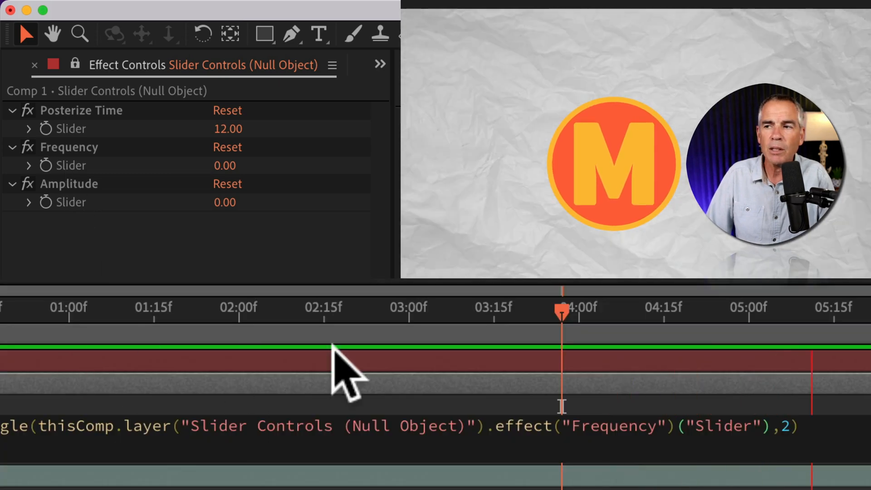
pyautogui.moveTo(789, 439)
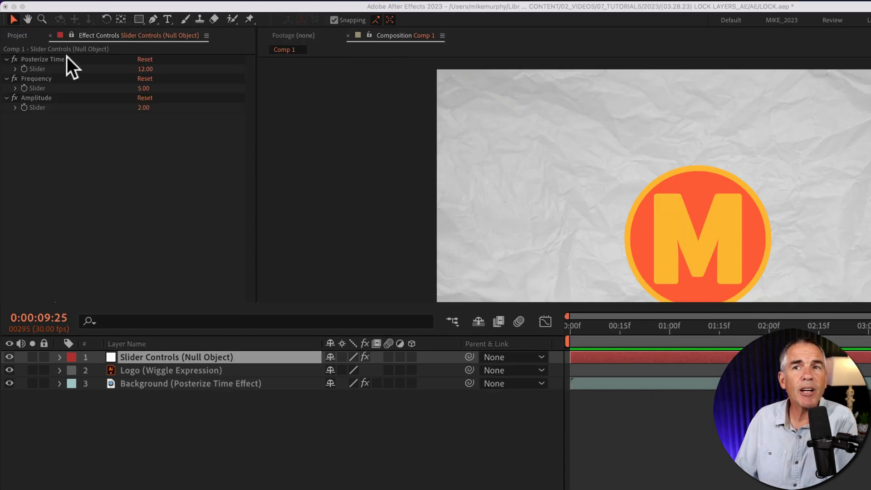
pyautogui.moveTo(170, 325)
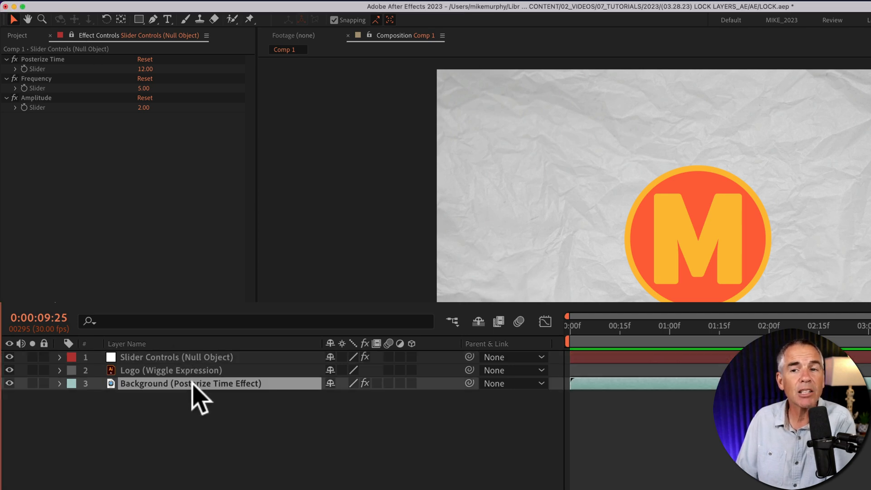
pyautogui.moveTo(103, 75)
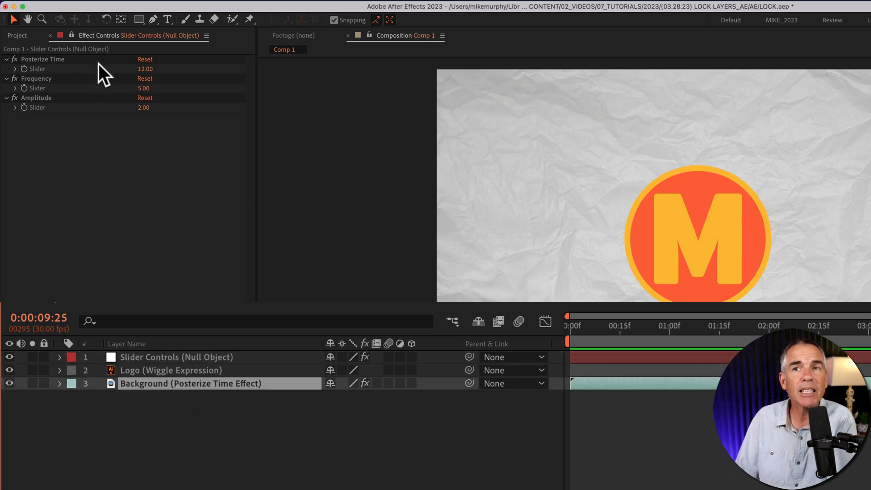
pyautogui.moveTo(141, 50)
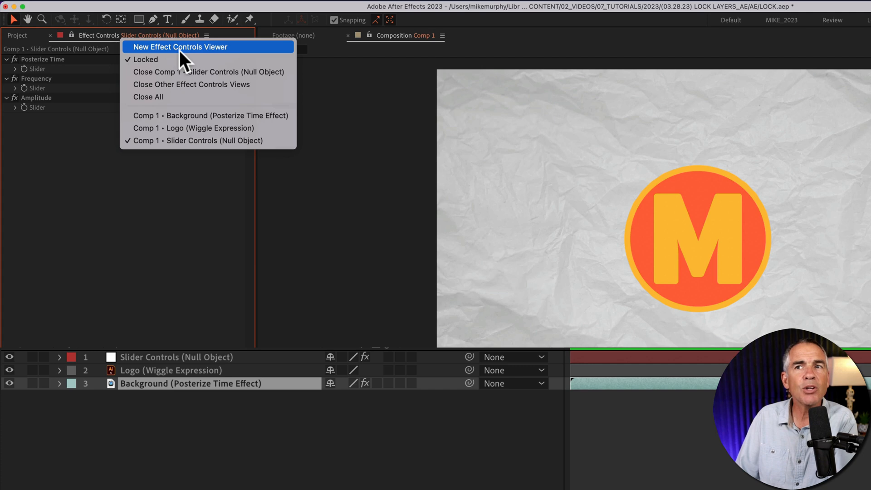
# Step: Add a second Effect Controls viewer showing the Background's Posterize Time effect expanded
pyautogui.click(180, 46)
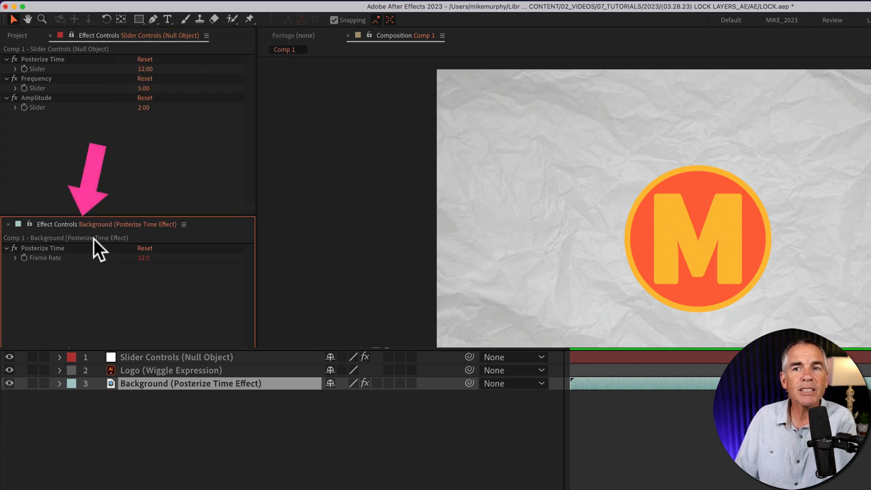
pyautogui.click(184, 224)
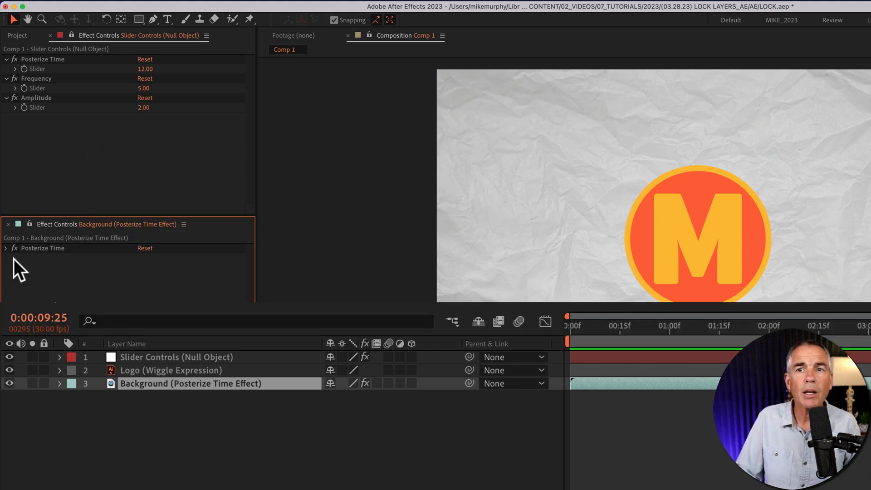
pyautogui.click(6, 249)
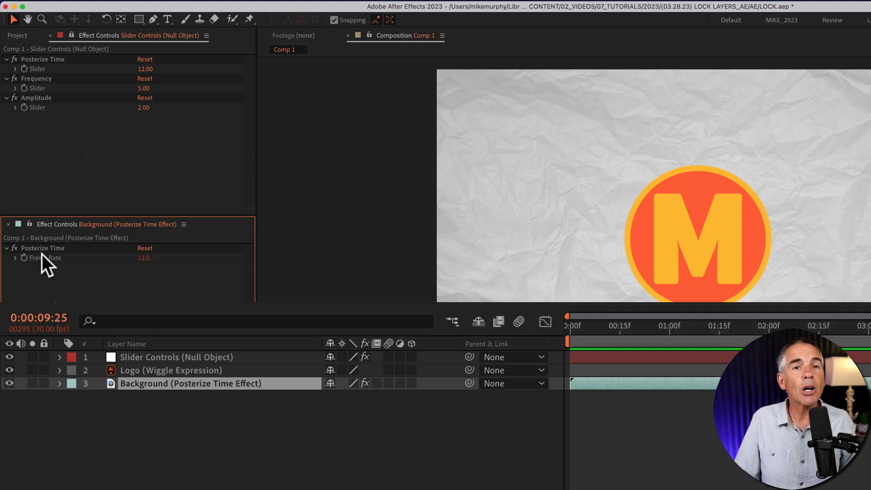
pyautogui.moveTo(72, 230)
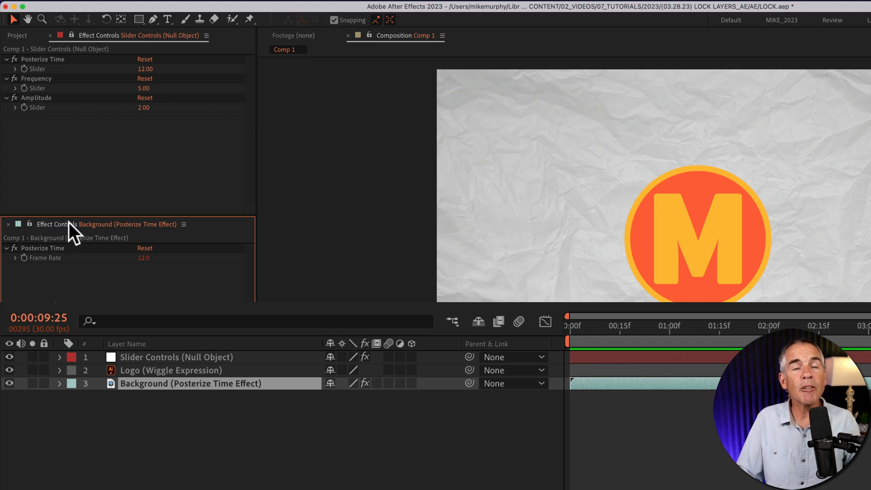
pyautogui.moveTo(39, 262)
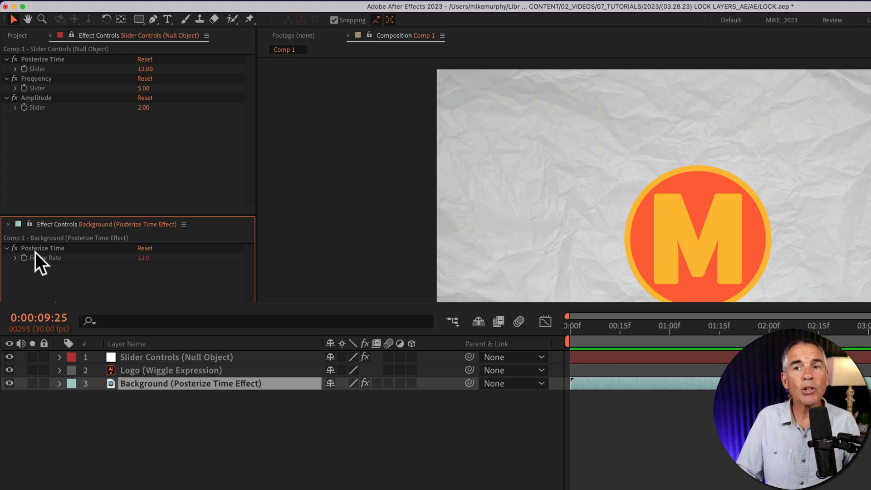
pyautogui.moveTo(153, 395)
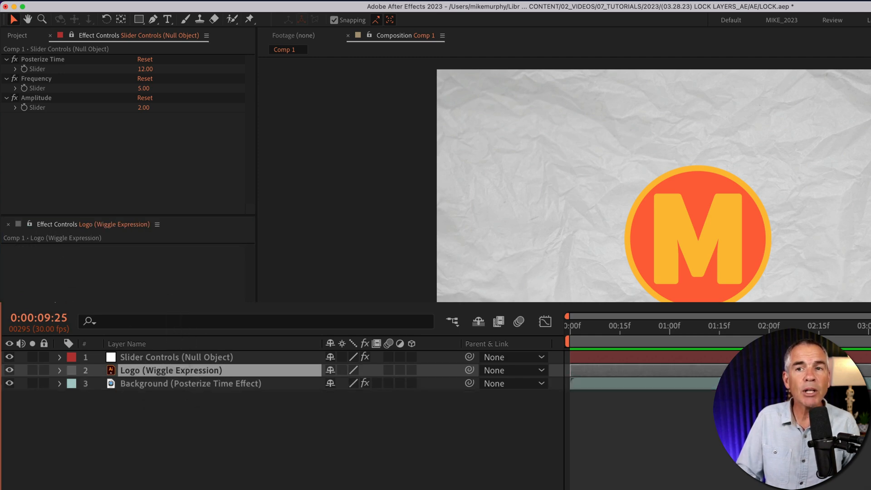
# Step: Select the Background then Logo layers to confirm the pinned views stay put
pyautogui.click(190, 383)
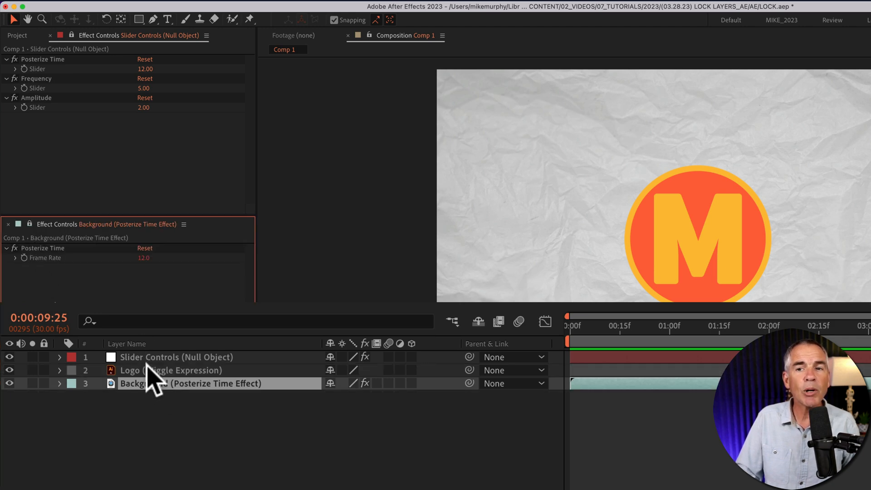
pyautogui.click(171, 370)
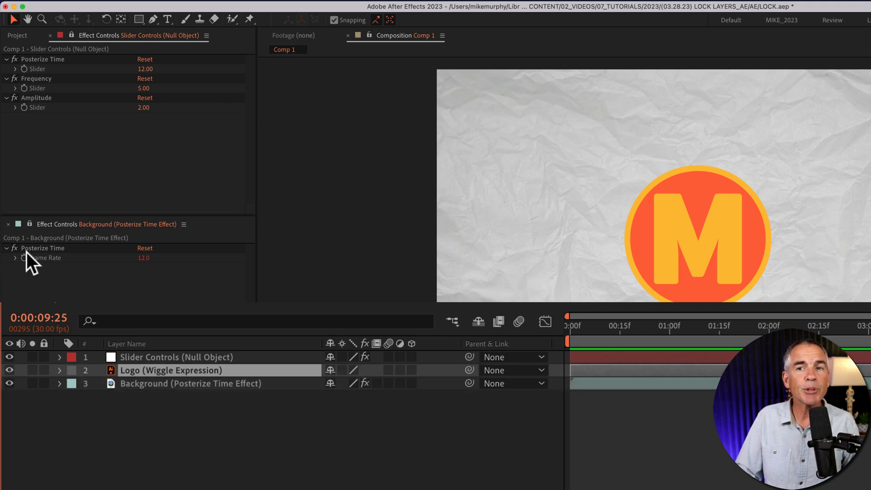
pyautogui.moveTo(94, 89)
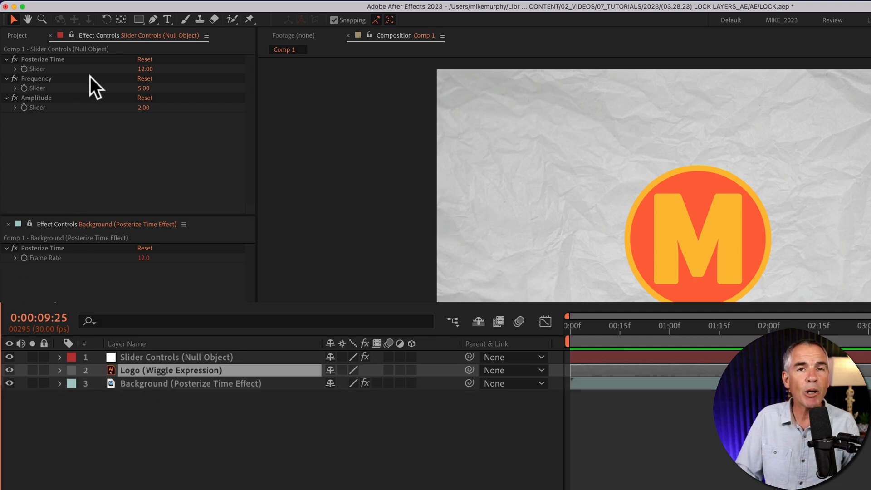
pyautogui.moveTo(55, 133)
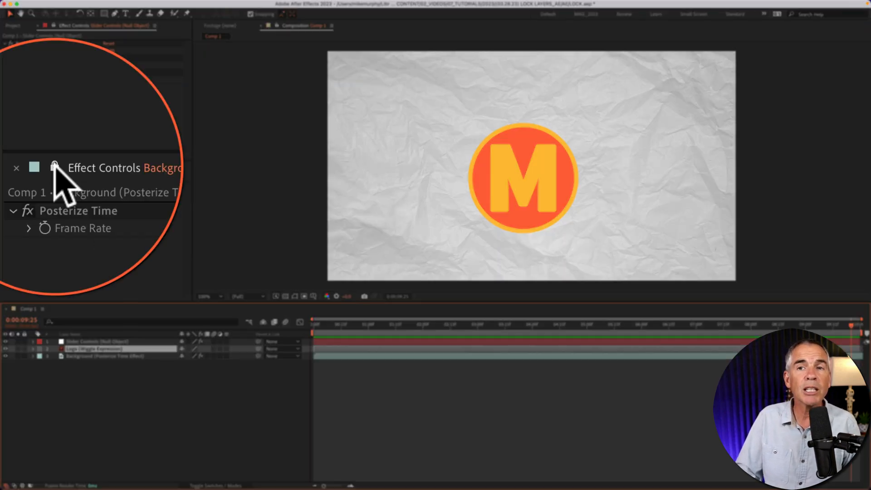
# Step: Unlock the second Effect Controls view and select a layer to confirm it updates
pyautogui.click(89, 341)
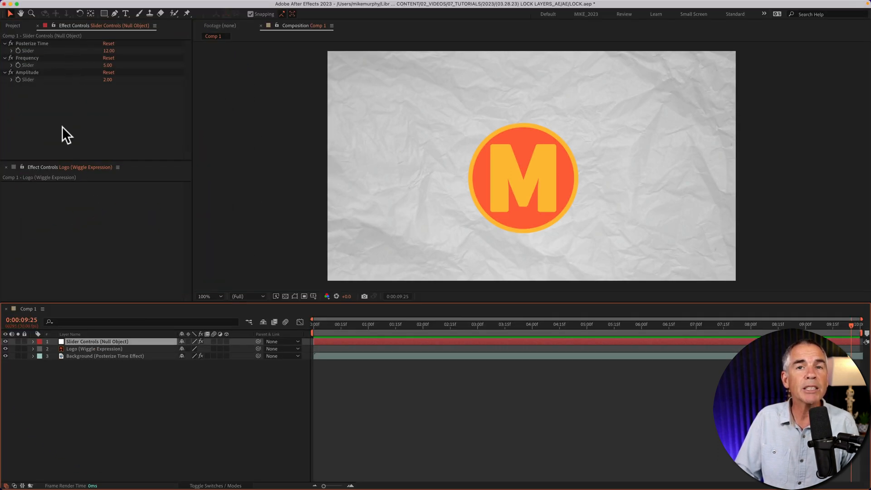
pyautogui.click(105, 356)
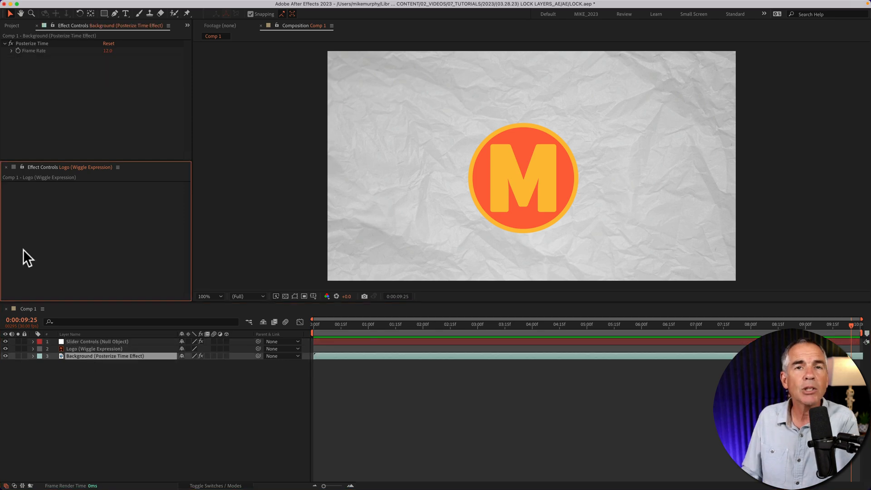
pyautogui.moveTo(38, 177)
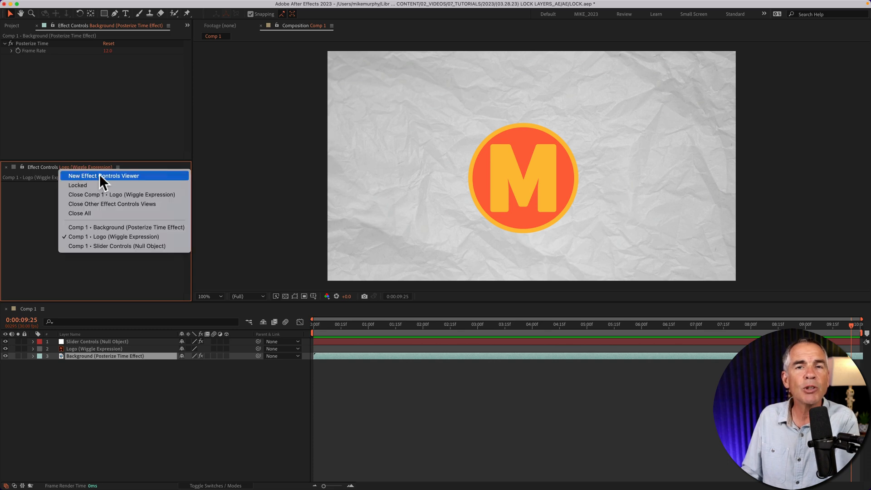
pyautogui.moveTo(99, 204)
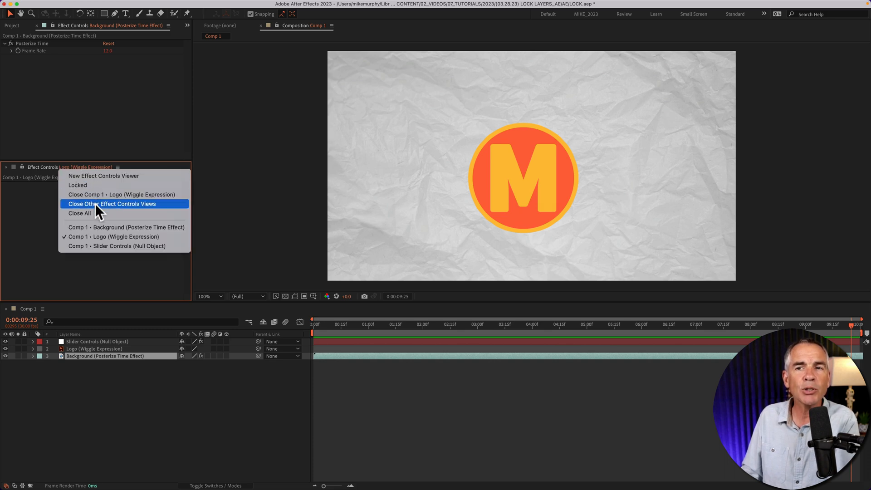
pyautogui.moveTo(100, 200)
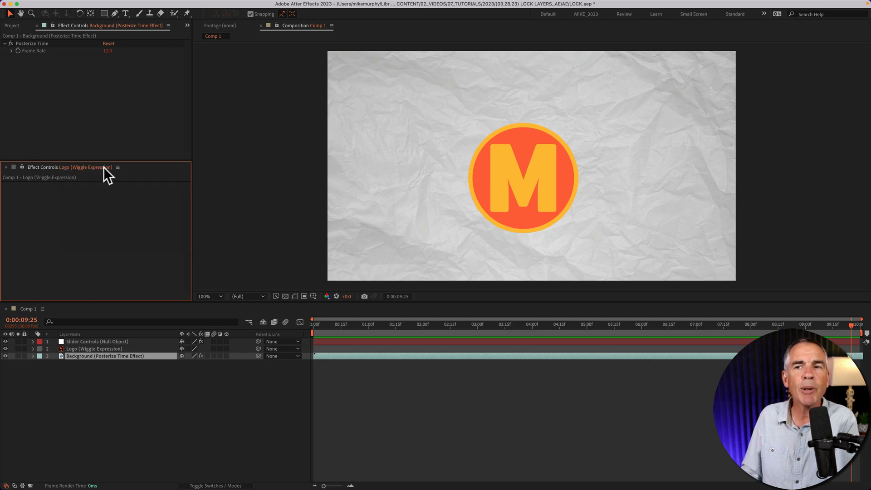
# Step: Close the second Effect Controls view from its panel menu and reselect a layer
pyautogui.click(117, 167)
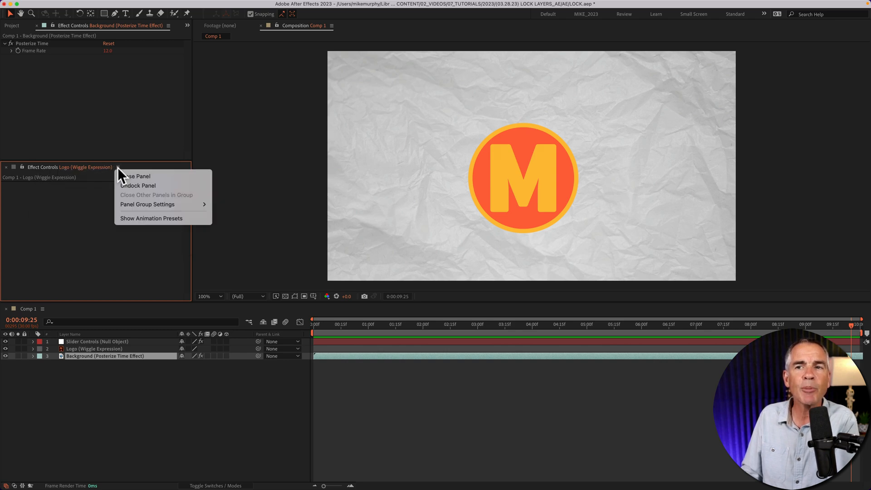
pyautogui.click(135, 176)
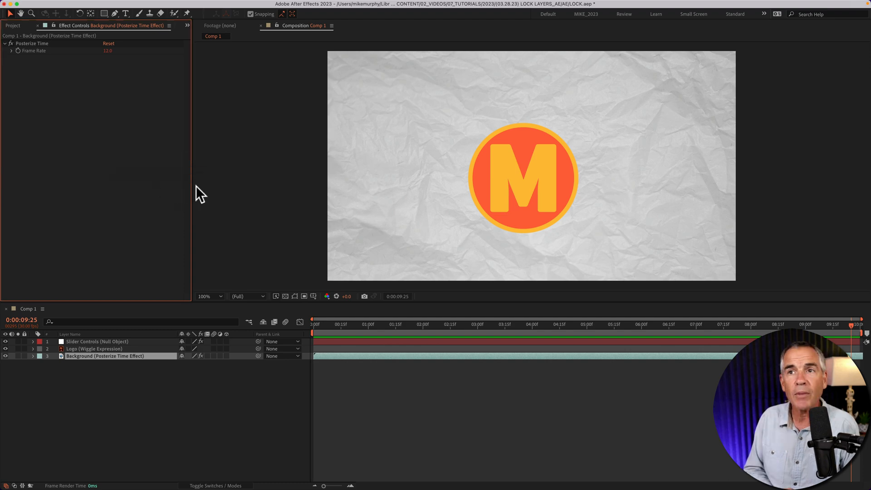
pyautogui.click(93, 349)
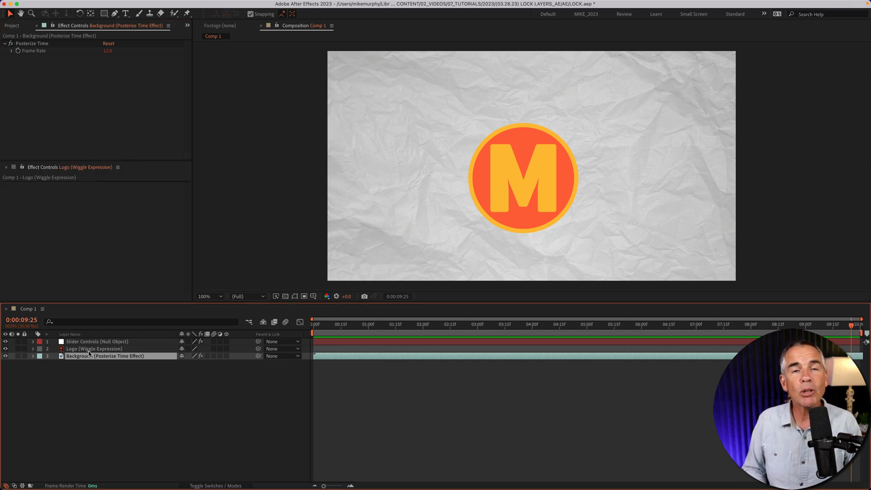